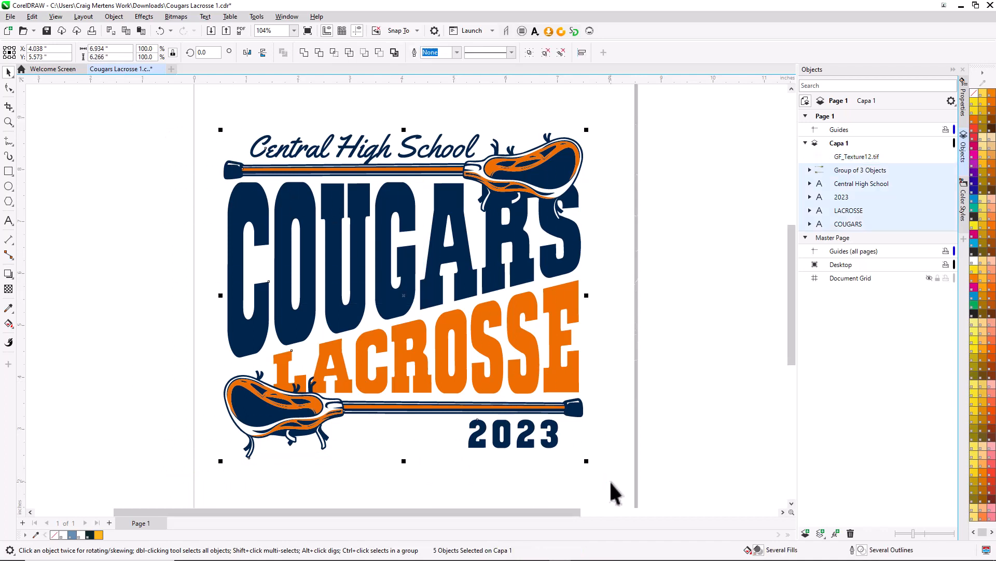
mouse_move(92, 203)
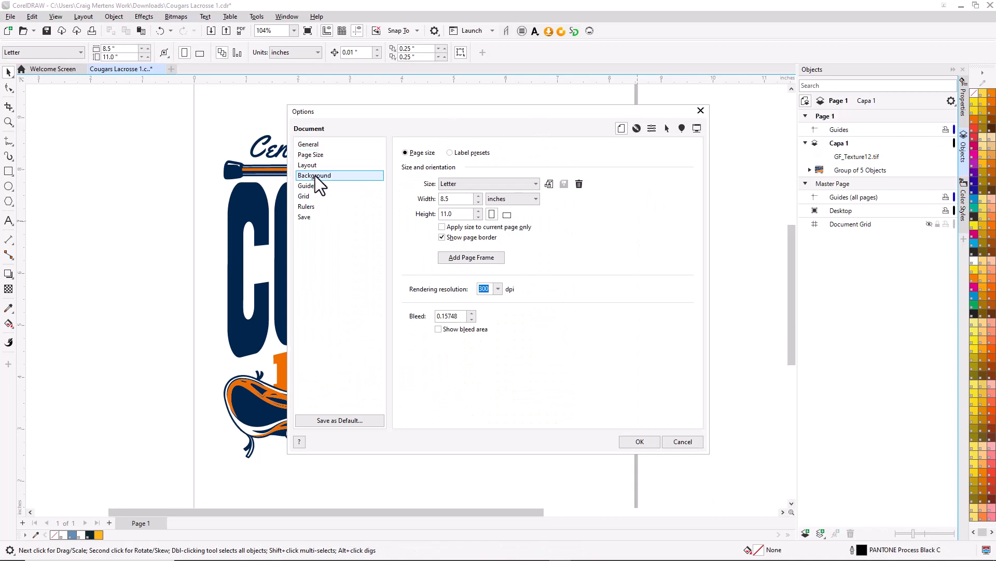
Step: Set a solid light grey page background with Print and export background unchecked
left_click(315, 175)
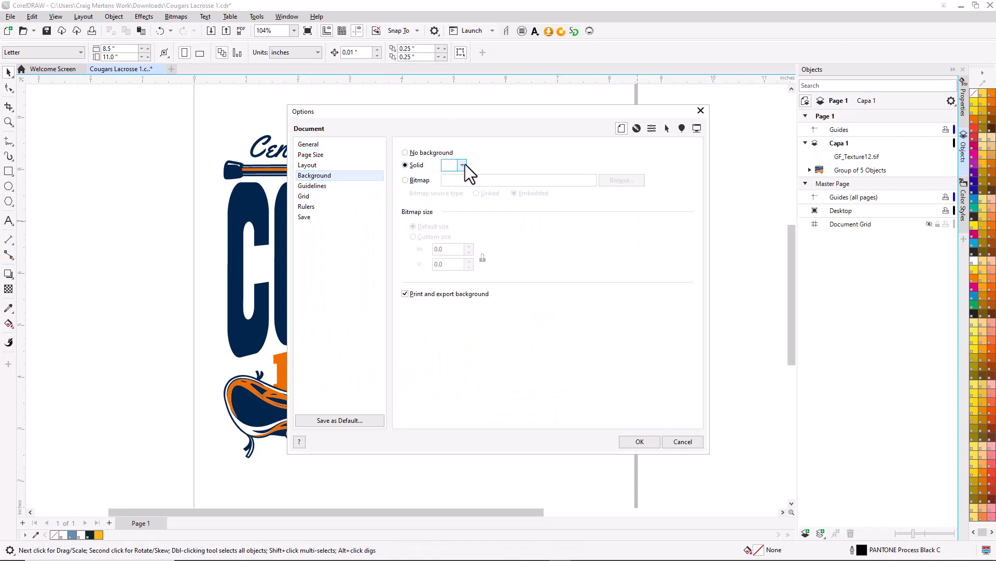
left_click(462, 165)
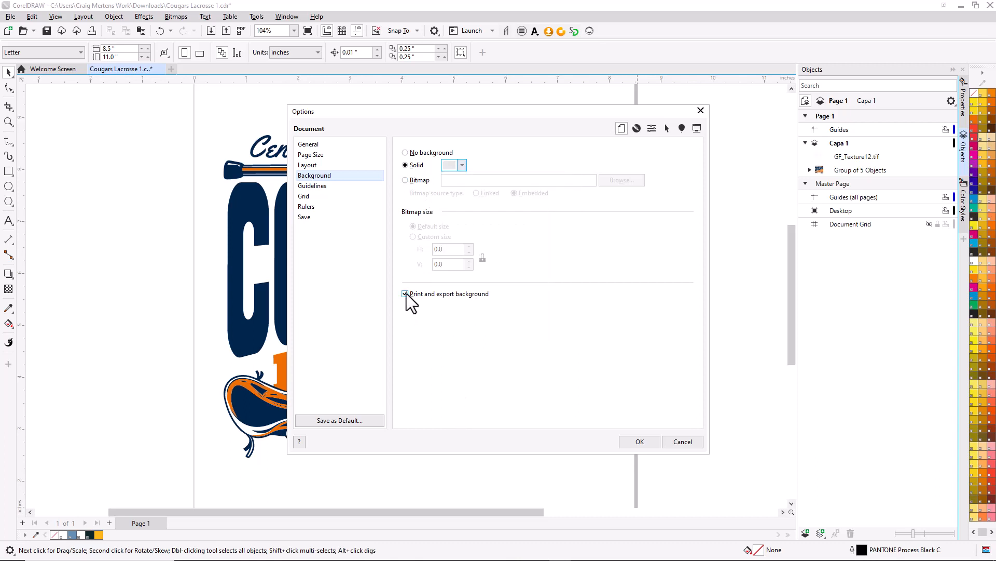
left_click(405, 293)
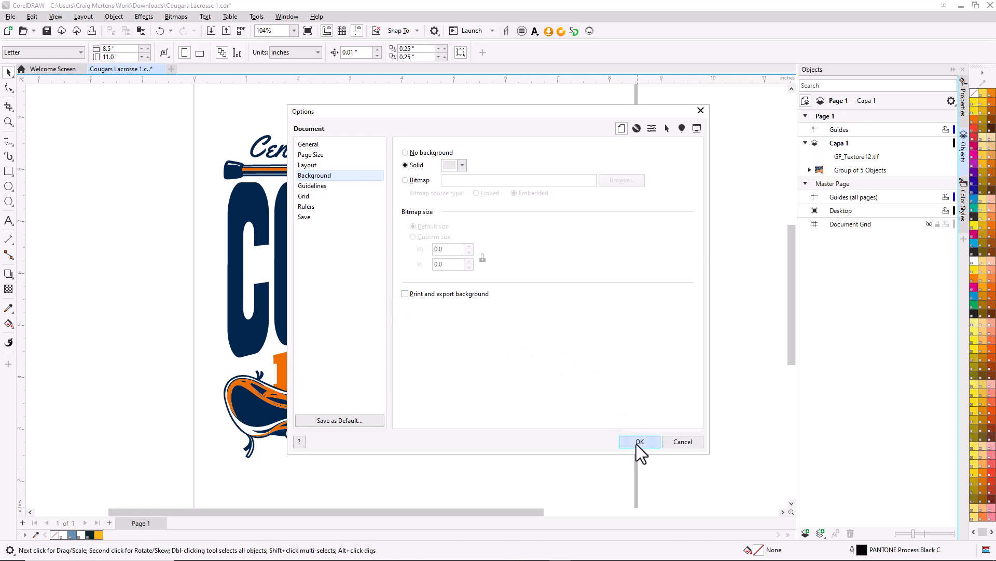
left_click(639, 442)
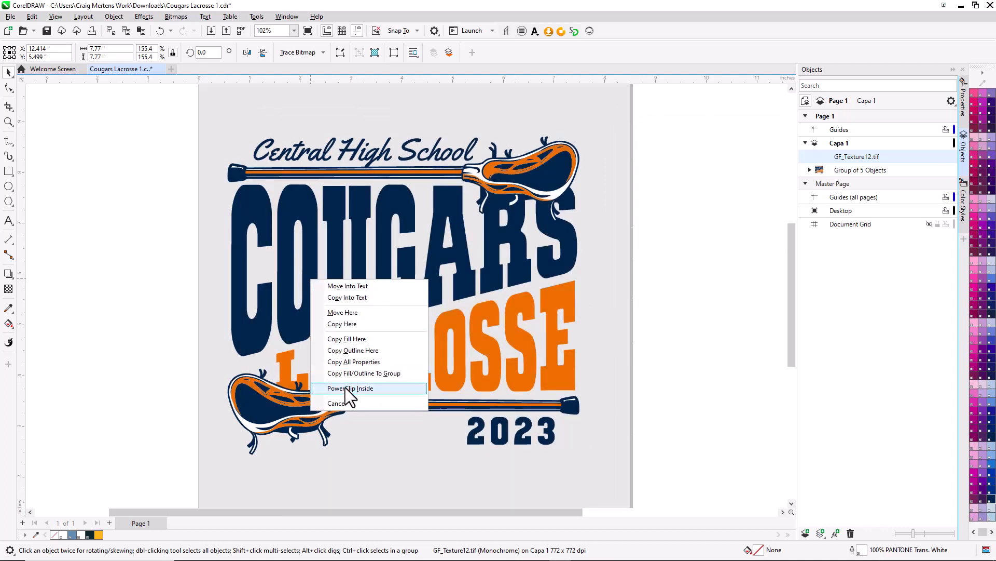
Step: PowerClip the GF_Texture12.tif bitmap inside the grouped logo
left_click(349, 388)
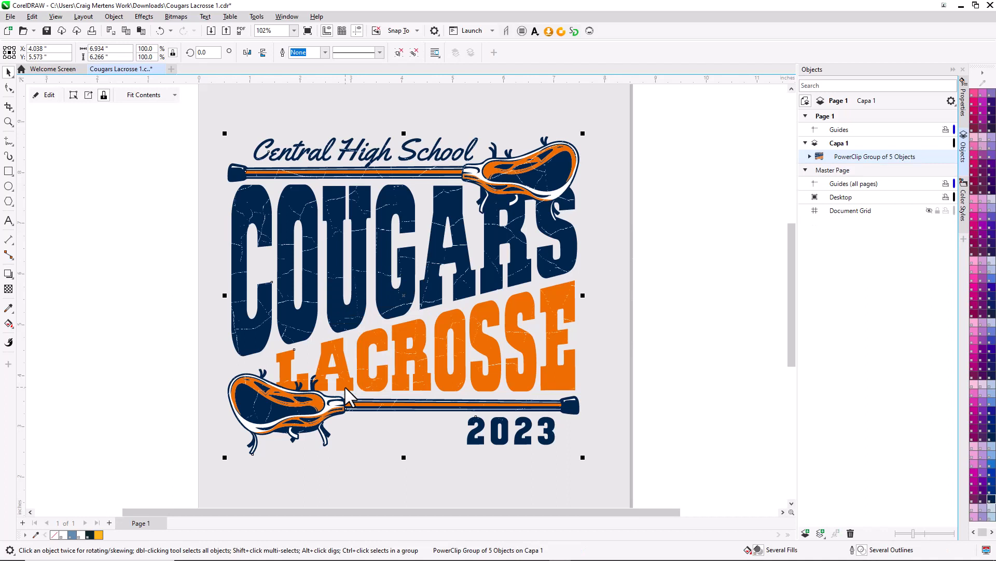
mouse_move(303, 214)
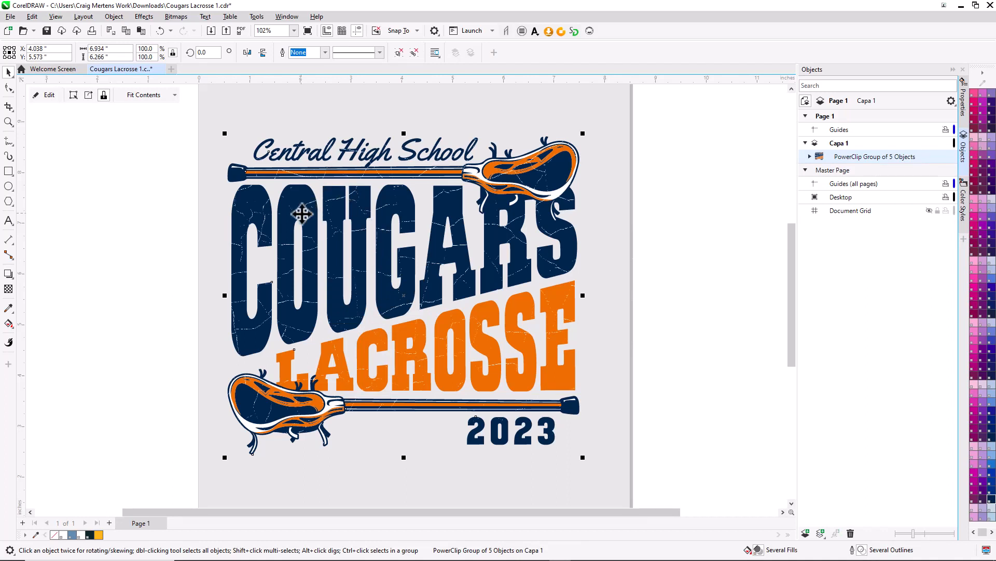
mouse_move(49, 95)
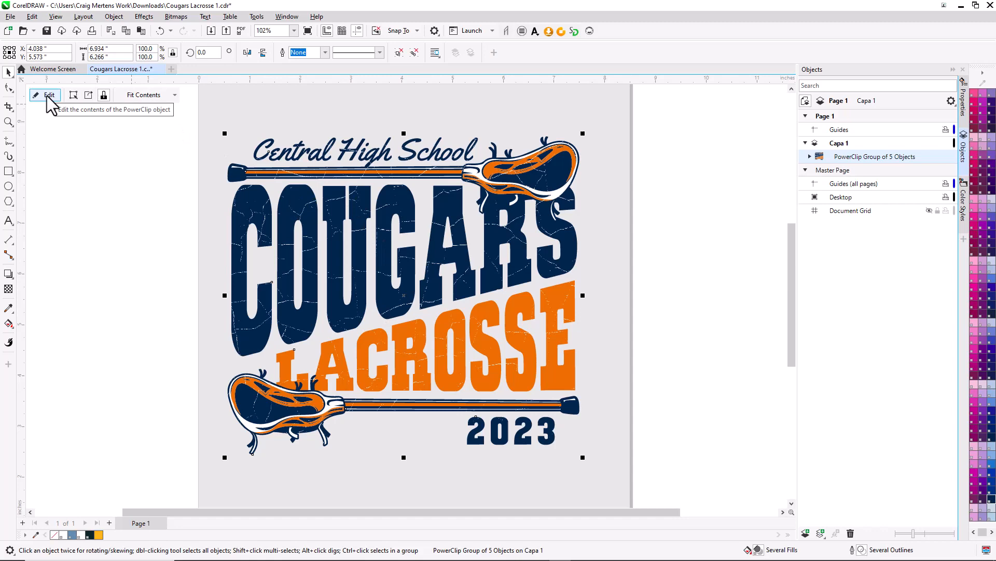
Step: Edit the PowerClip contents to duplicate and rotate the texture, then finish editing
left_click(49, 95)
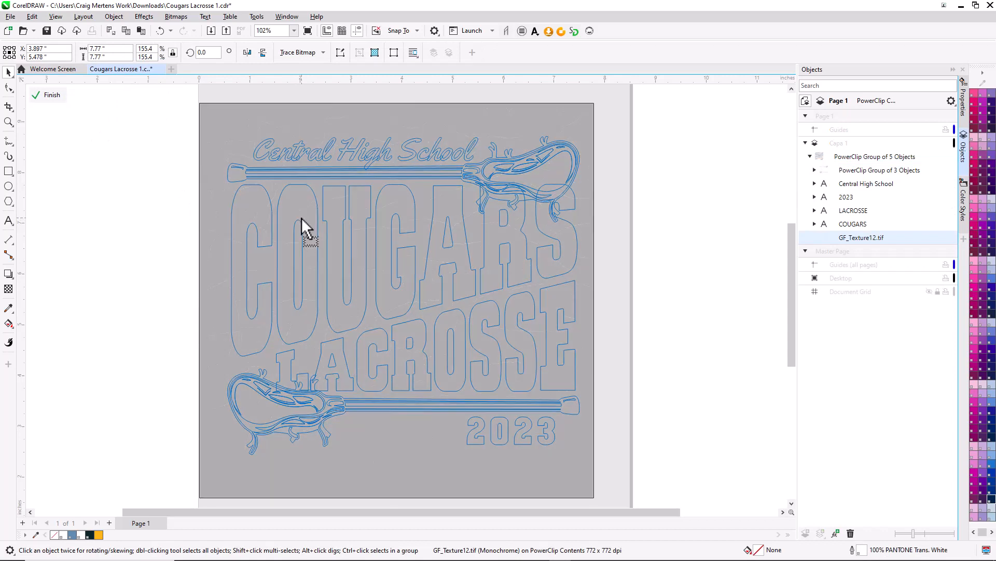
left_click(302, 228)
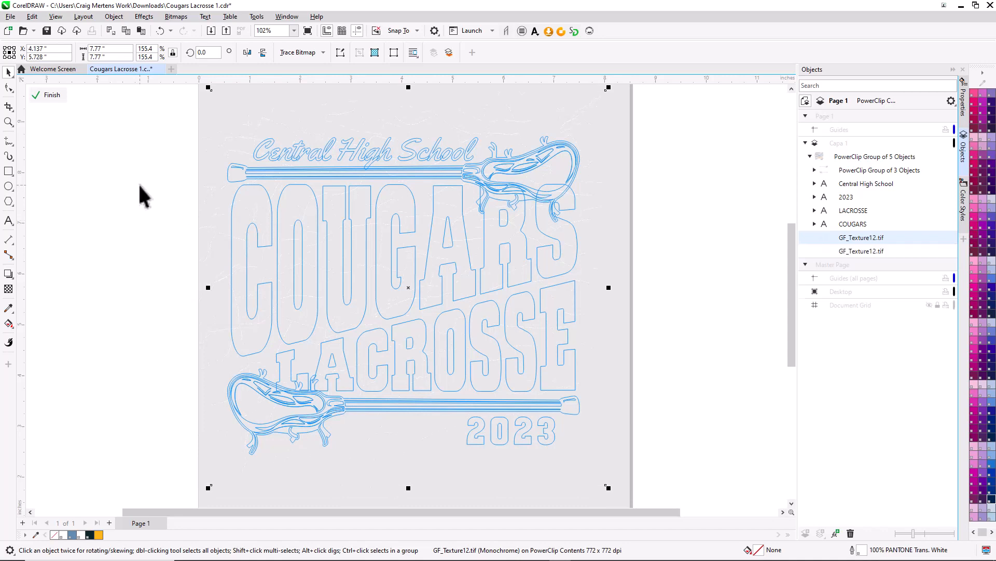
mouse_move(267, 213)
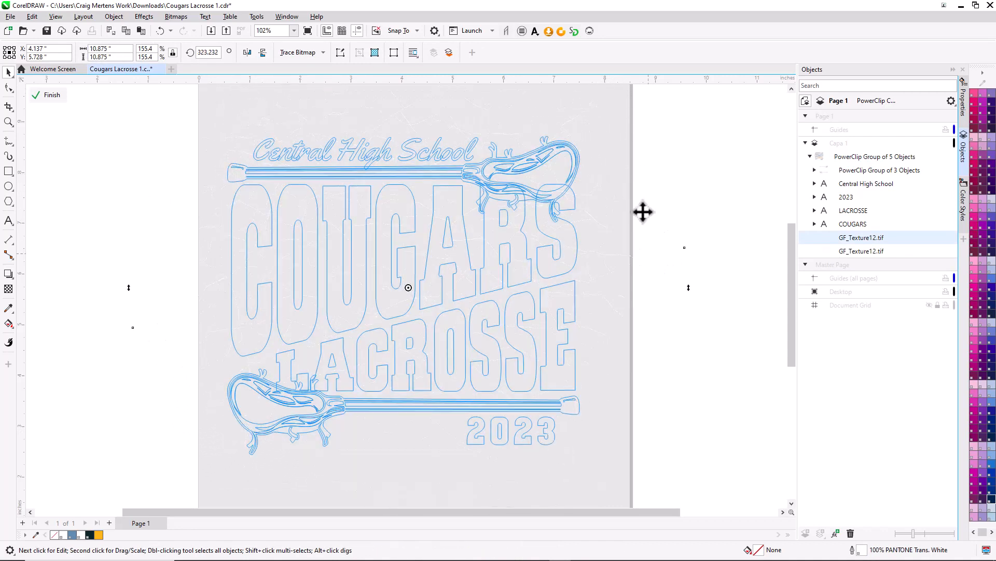
left_click(47, 94)
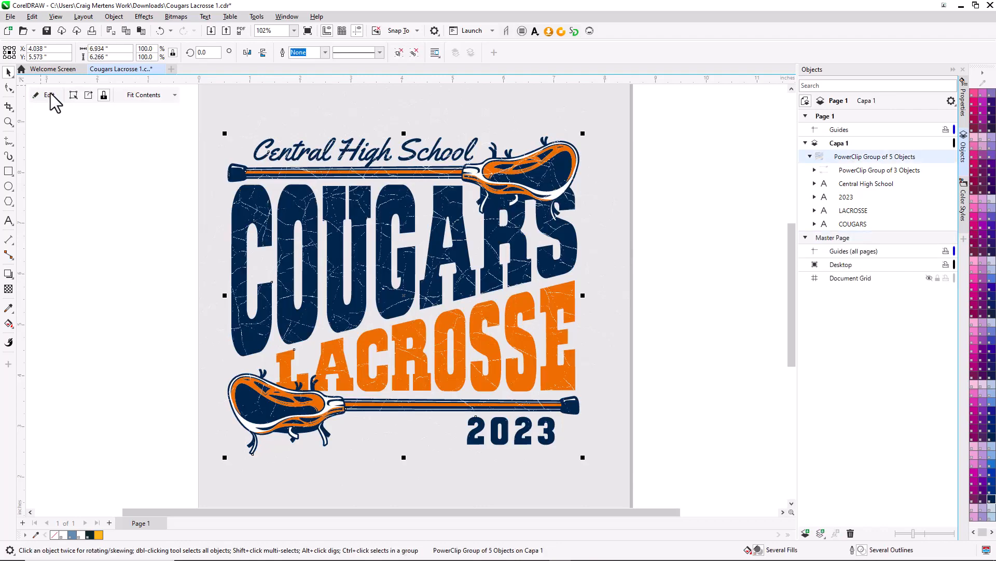
mouse_move(84, 247)
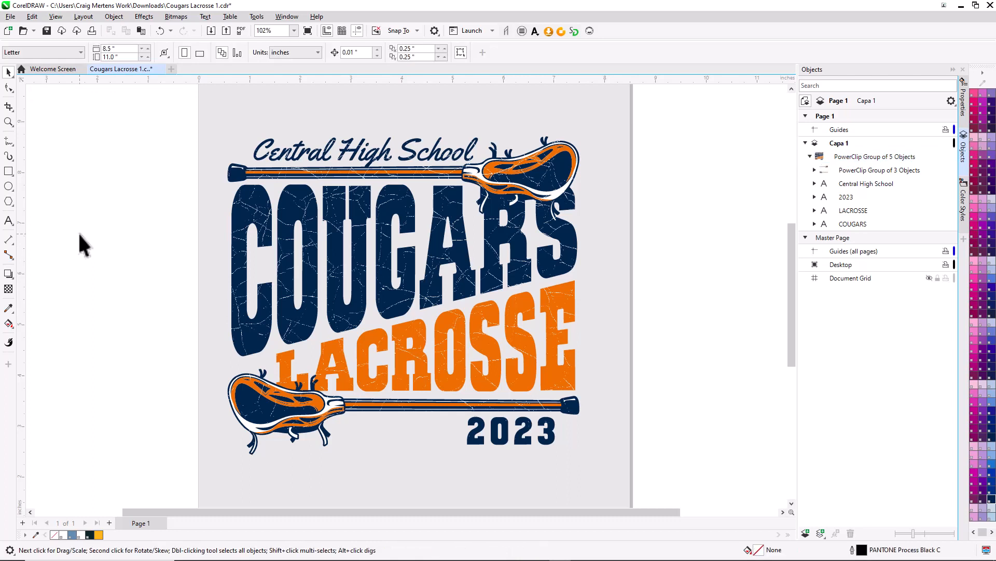
Step: Print to a Device Independent PostScript File and bring up the Color settings
left_click(10, 16)
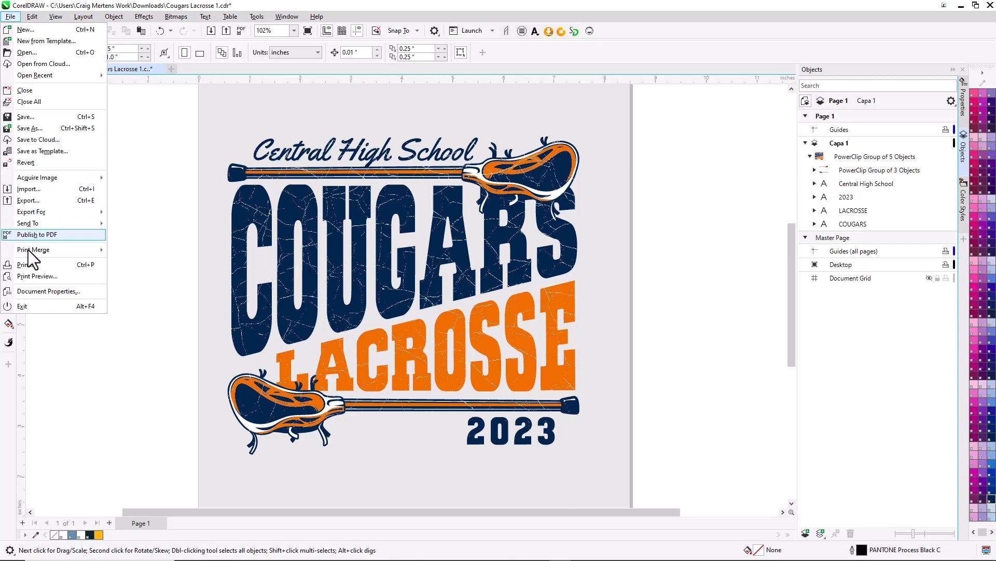
left_click(24, 264)
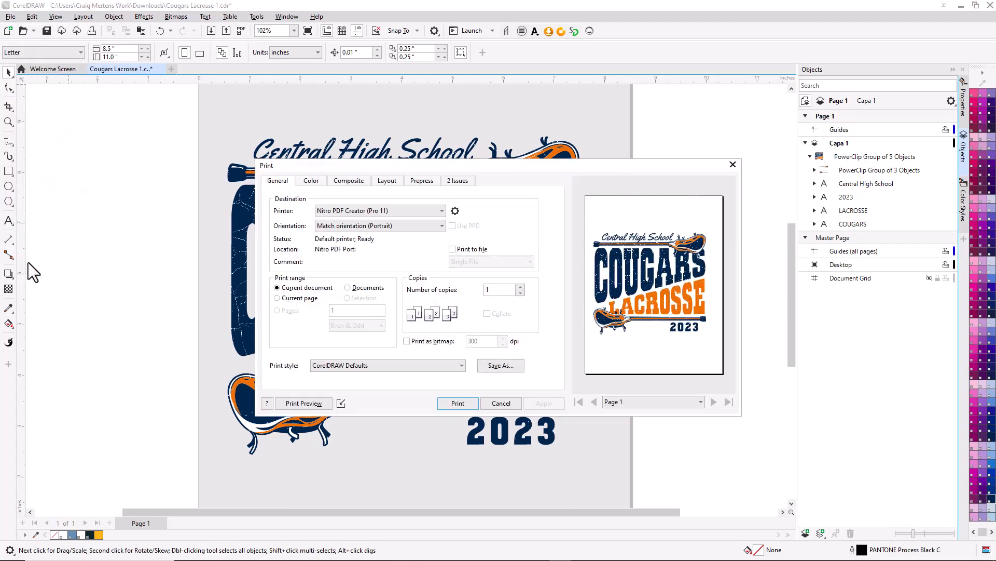
mouse_move(479, 236)
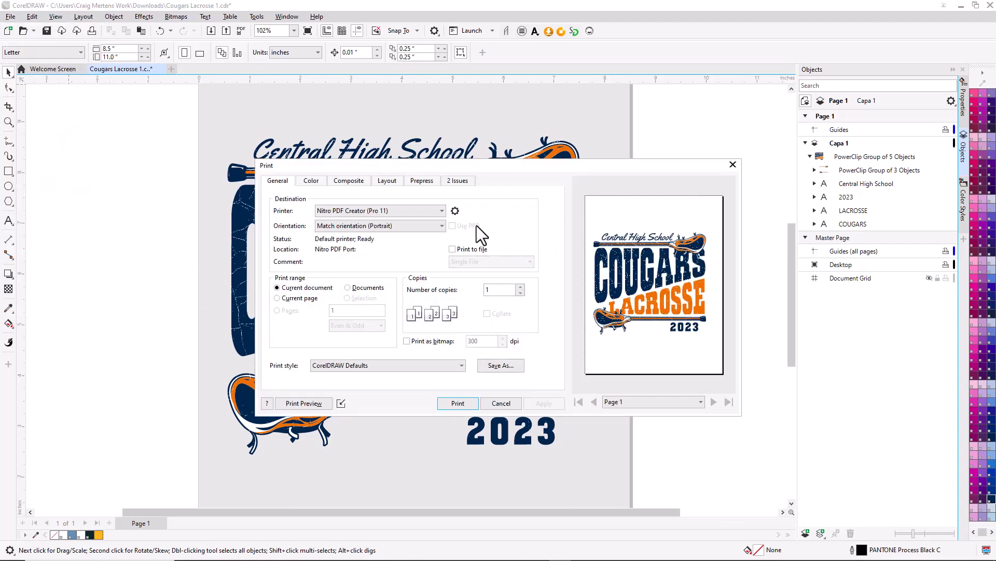
left_click(375, 211)
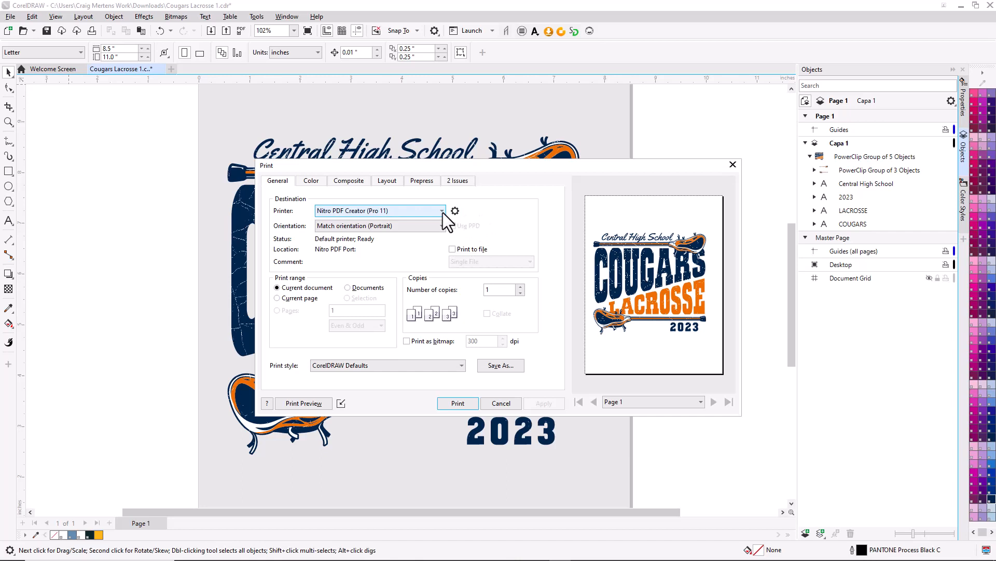
left_click(443, 211)
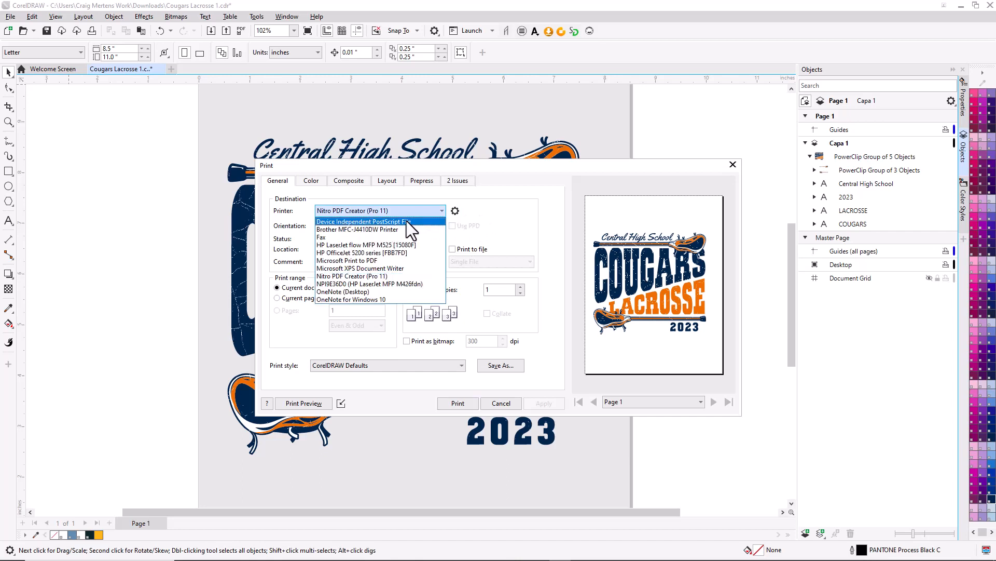
left_click(362, 222)
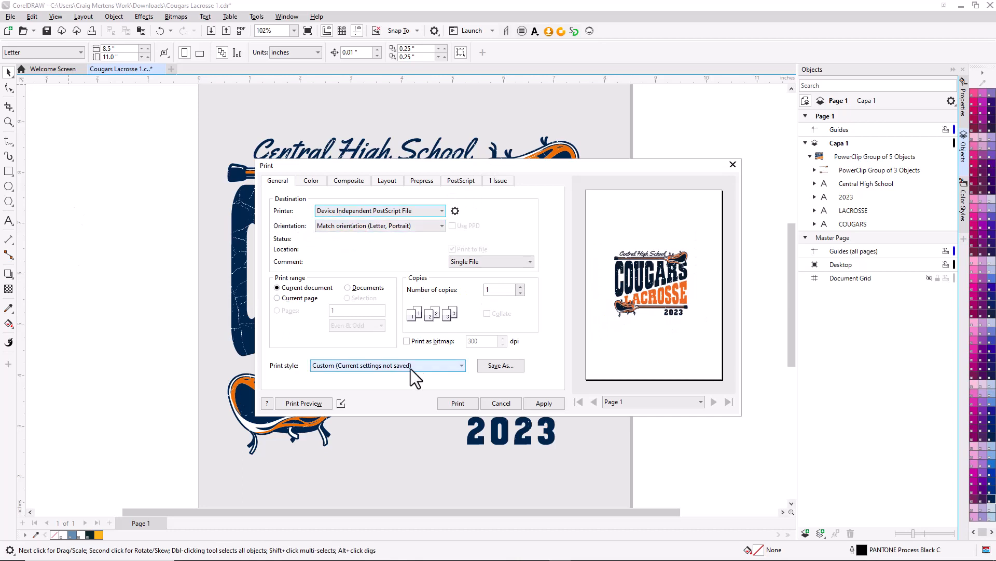
left_click(311, 180)
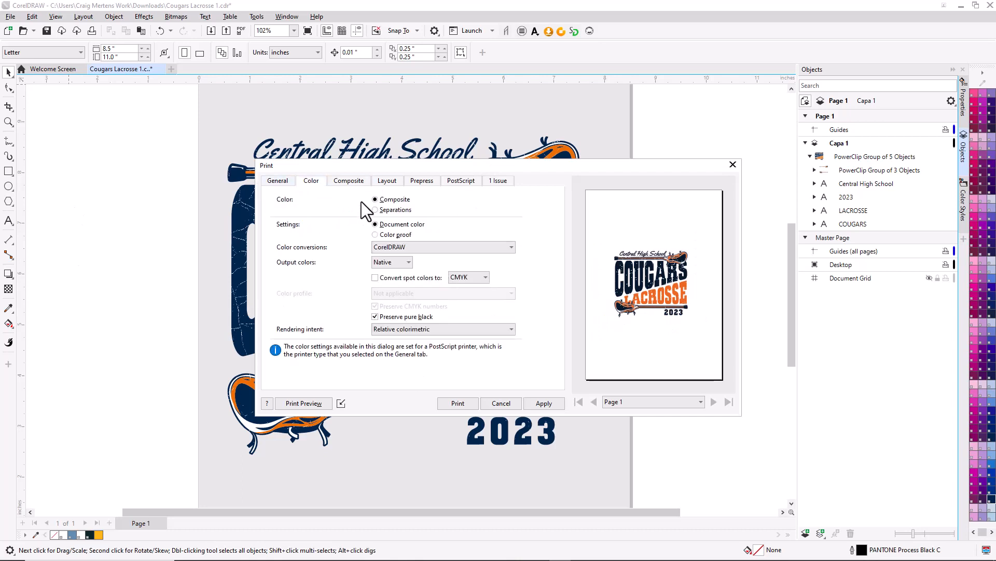
Step: Output as colour separations and preview the Trans. White and ColorStyle18 plates
left_click(376, 210)
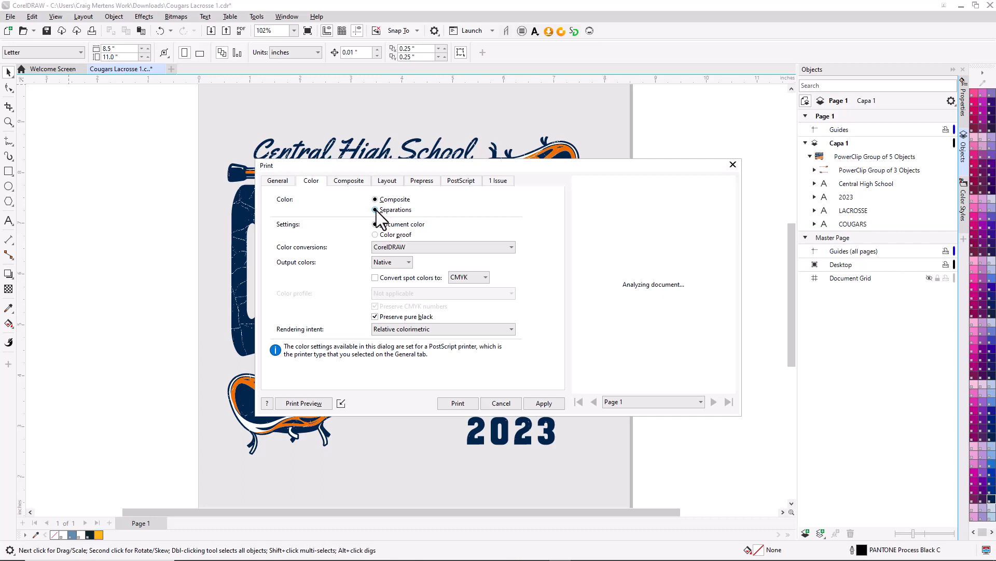
left_click(375, 210)
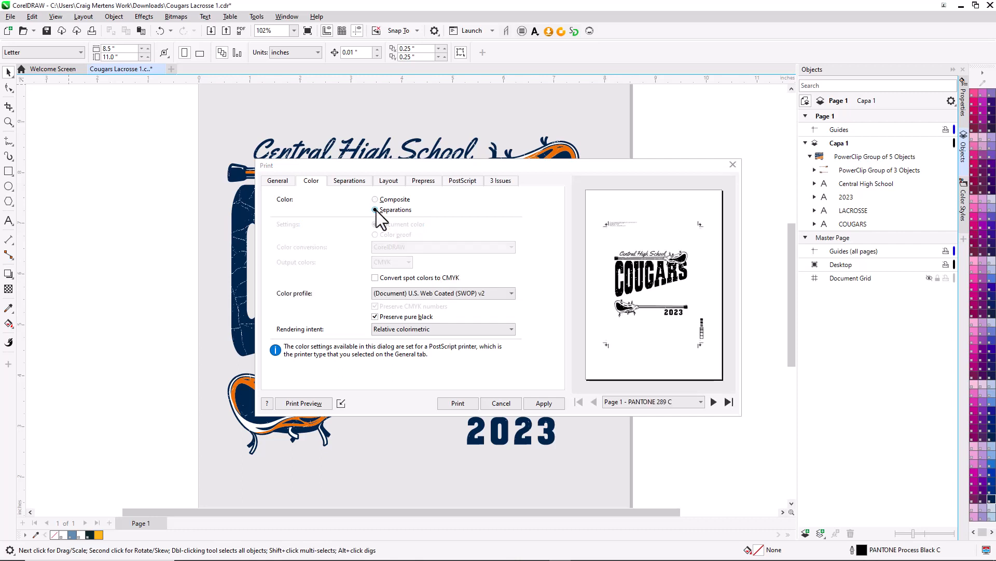
left_click(375, 210)
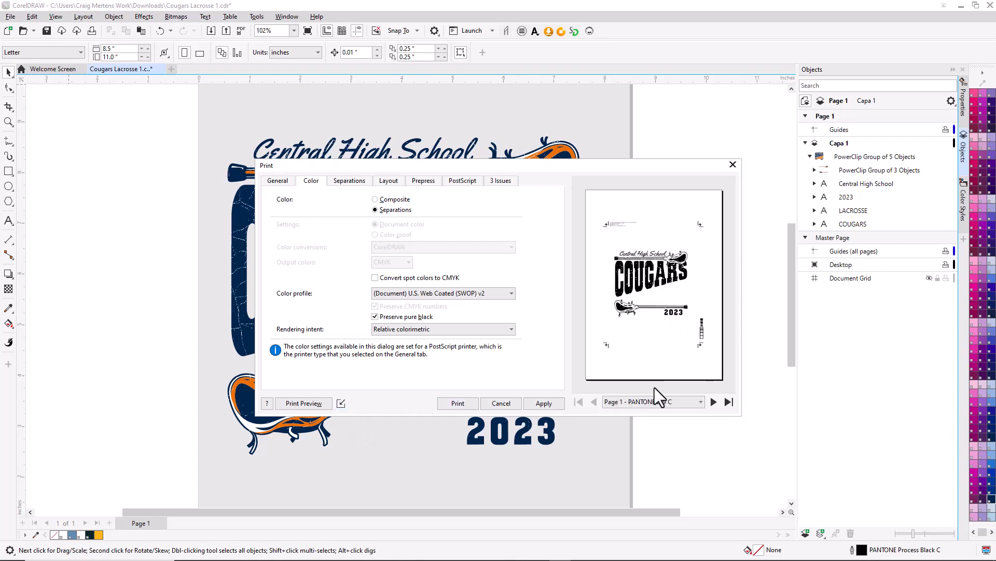
left_click(714, 402)
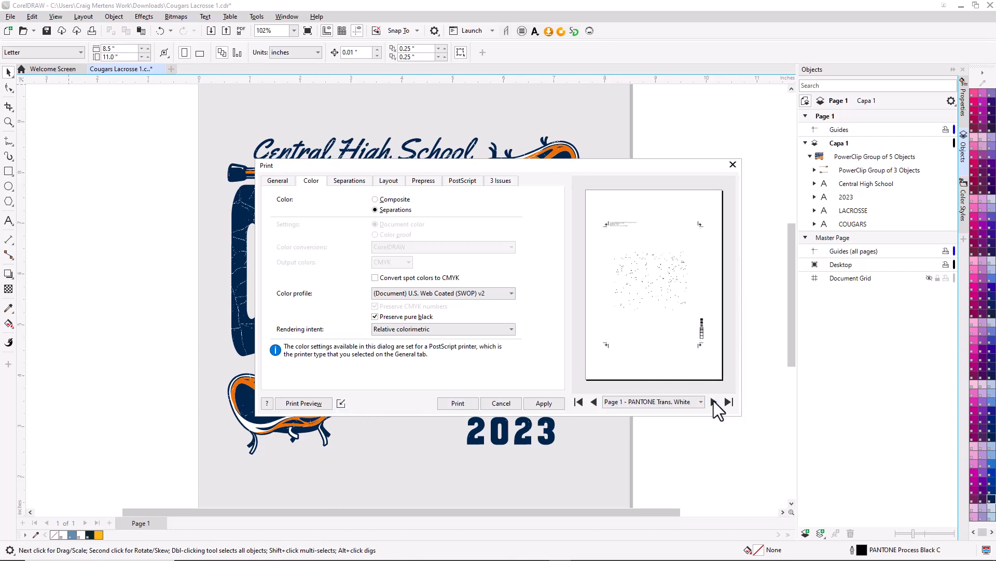
left_click(714, 401)
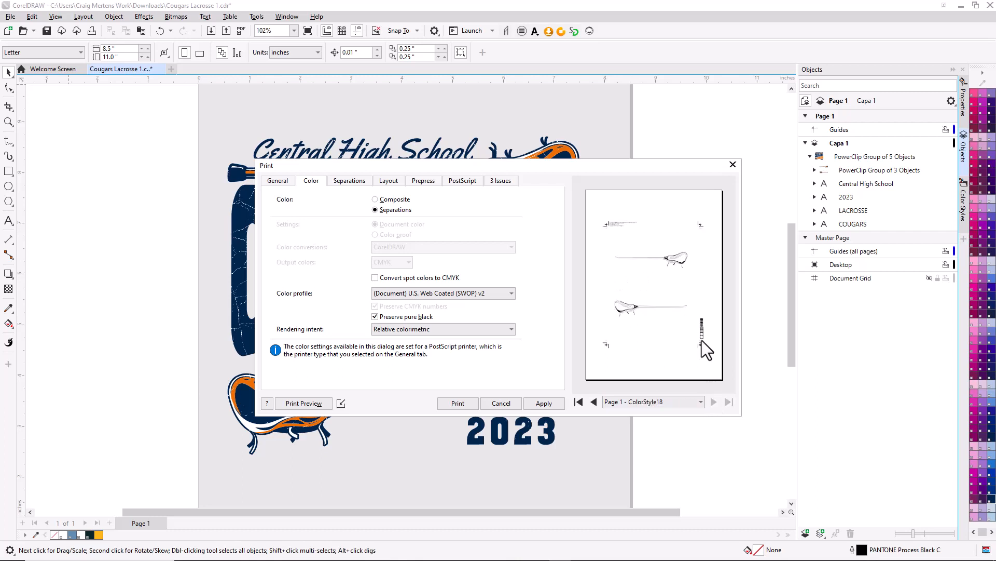
mouse_move(602, 365)
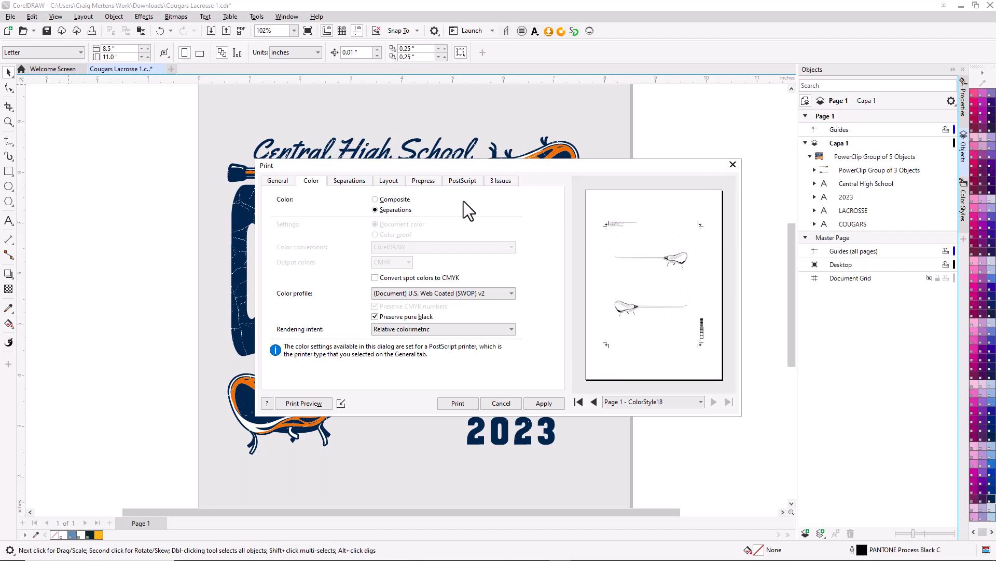
mouse_move(423, 180)
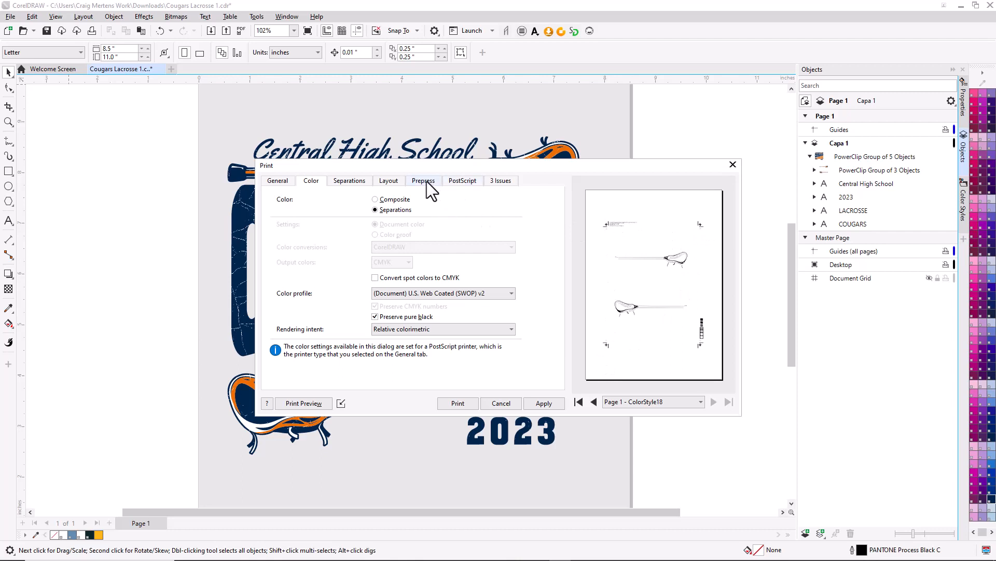
Step: Uncheck Densitometer scales on the Prepress settings, then show the Separations list
left_click(422, 181)
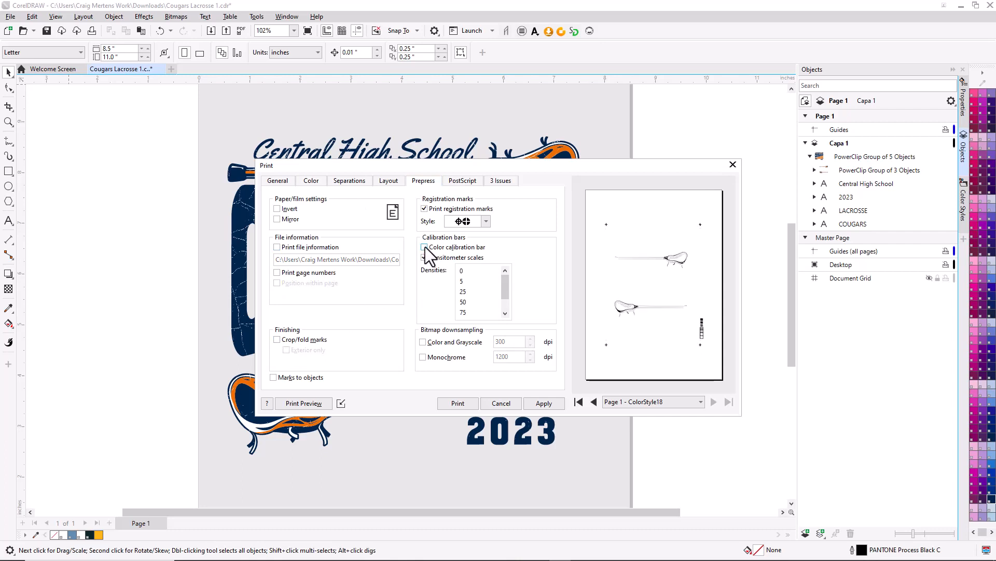
left_click(423, 247)
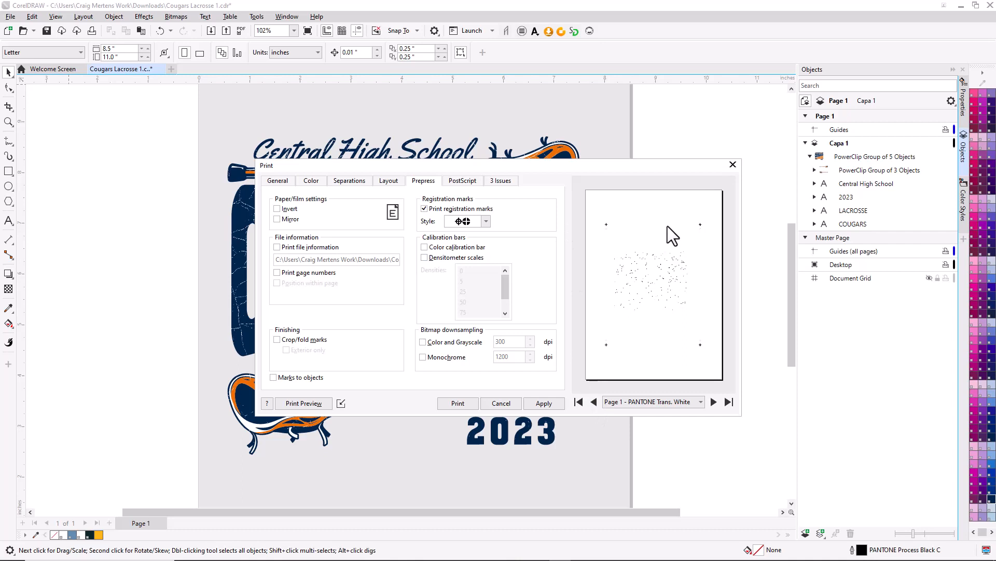
mouse_move(691, 264)
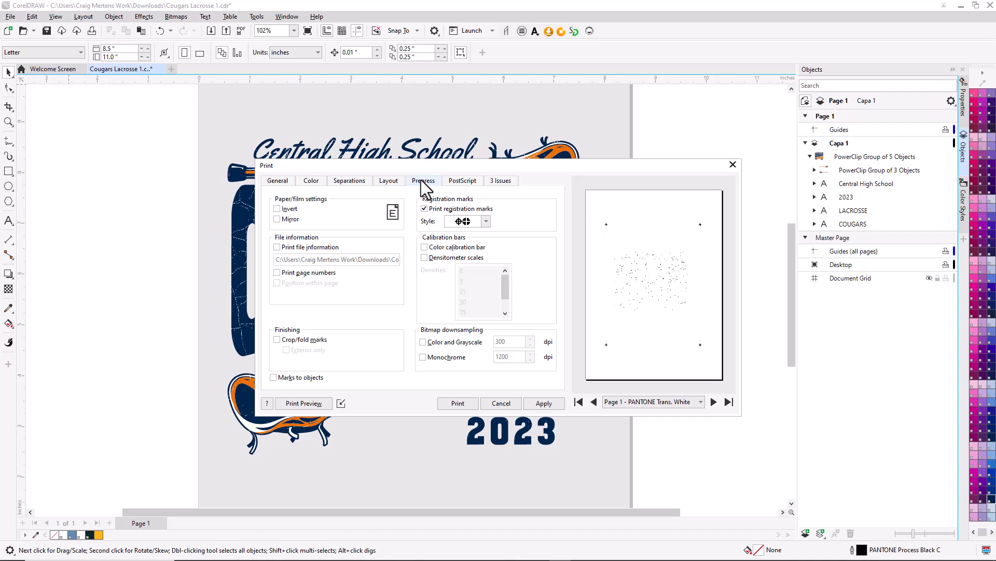
left_click(349, 180)
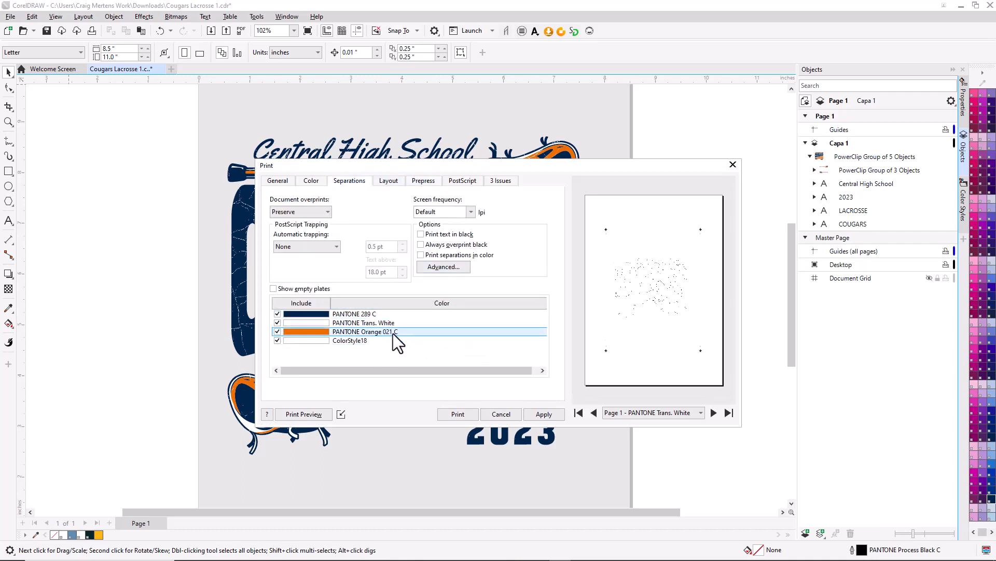
Step: Uncheck Include for the PANTONE Trans. White plate, leaving three inks
left_click(350, 340)
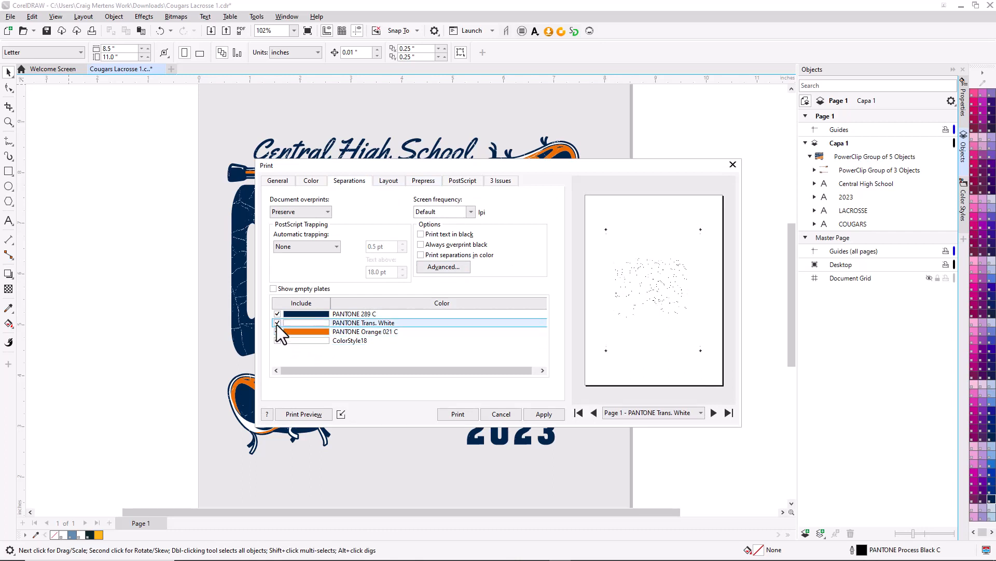
left_click(277, 322)
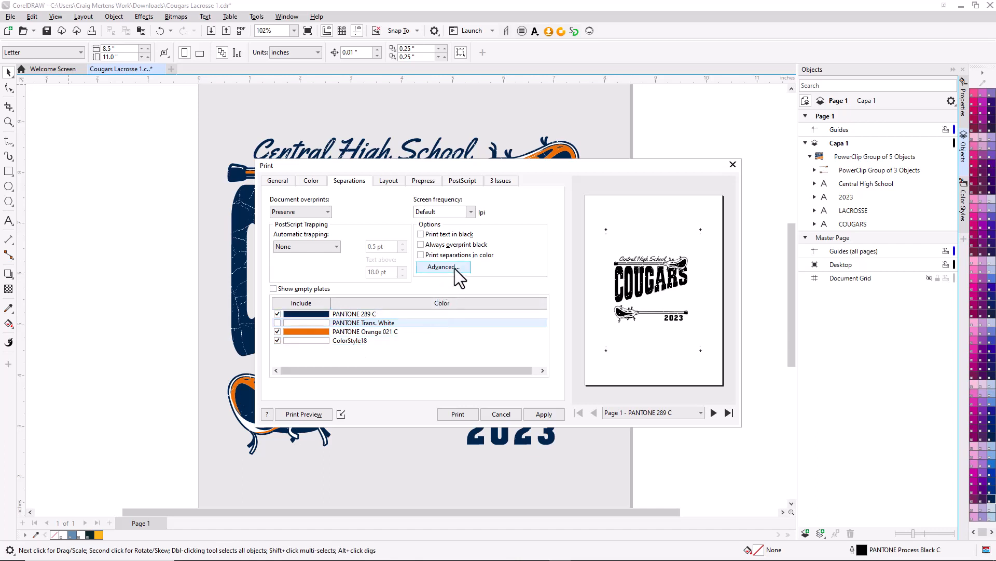
left_click(443, 267)
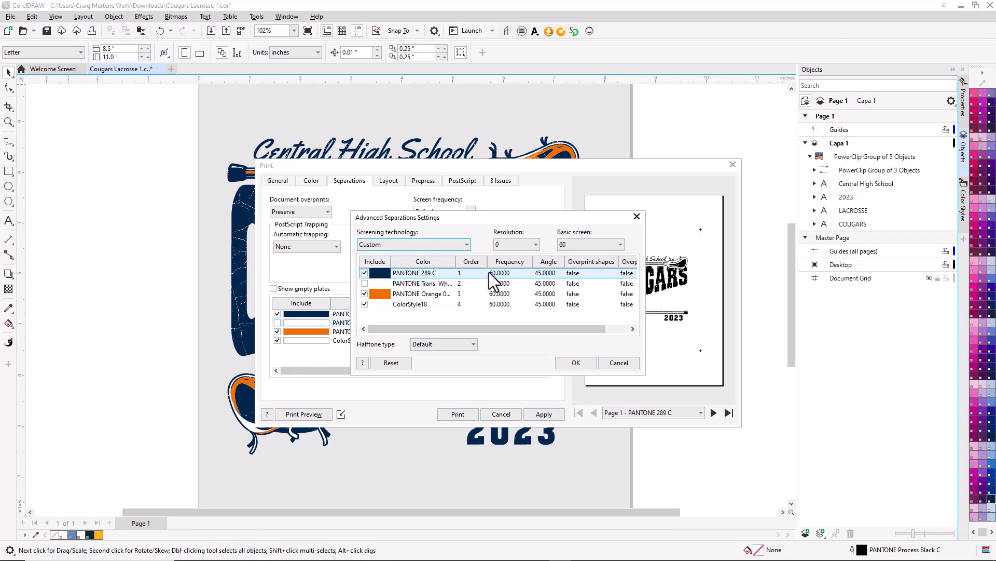
mouse_move(497, 282)
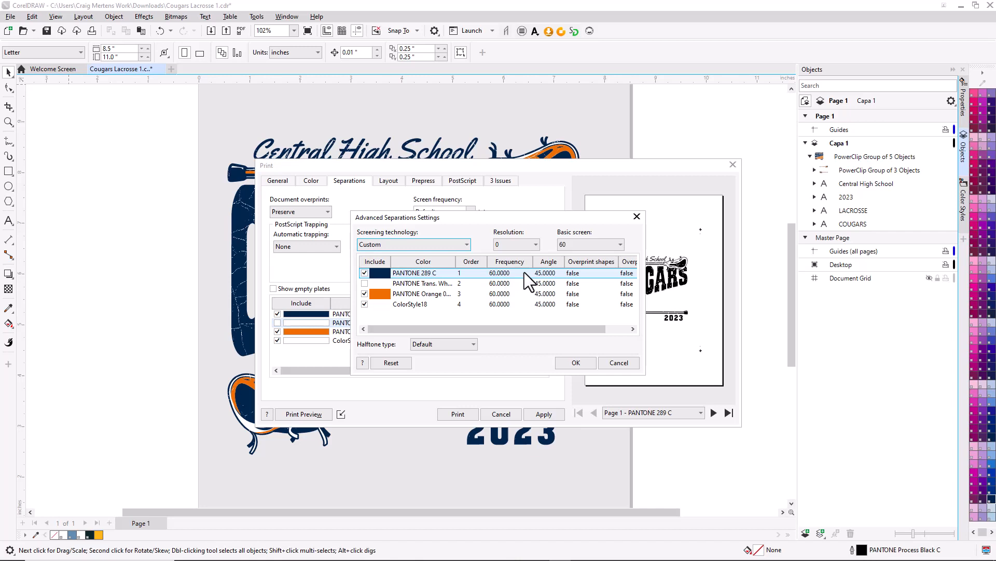
left_click(545, 273)
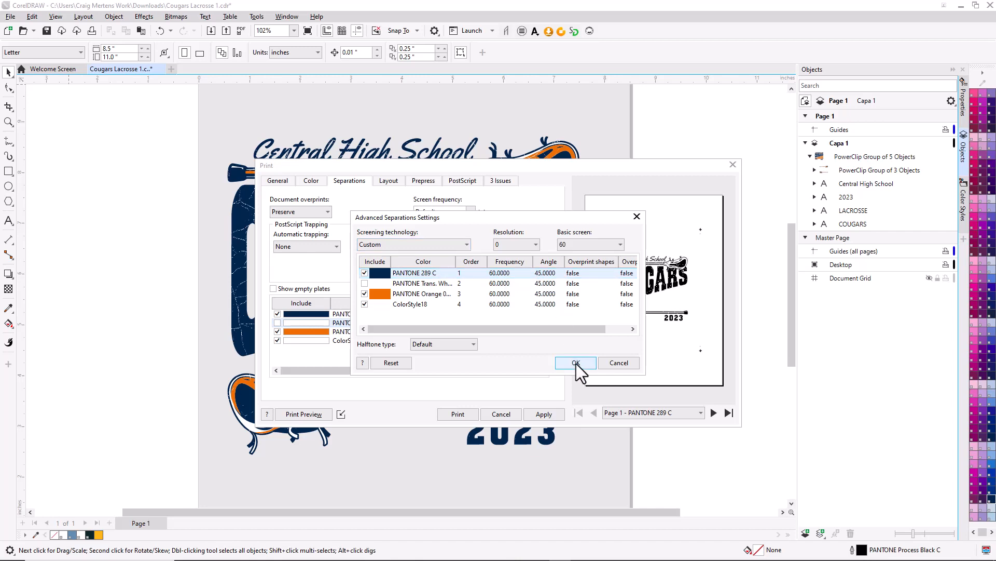
left_click(574, 363)
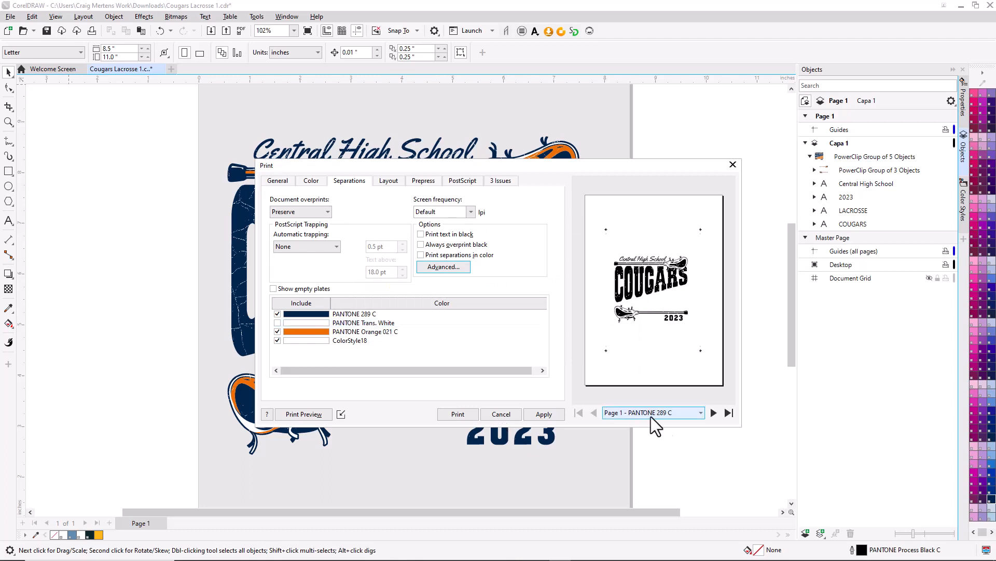
left_click(714, 412)
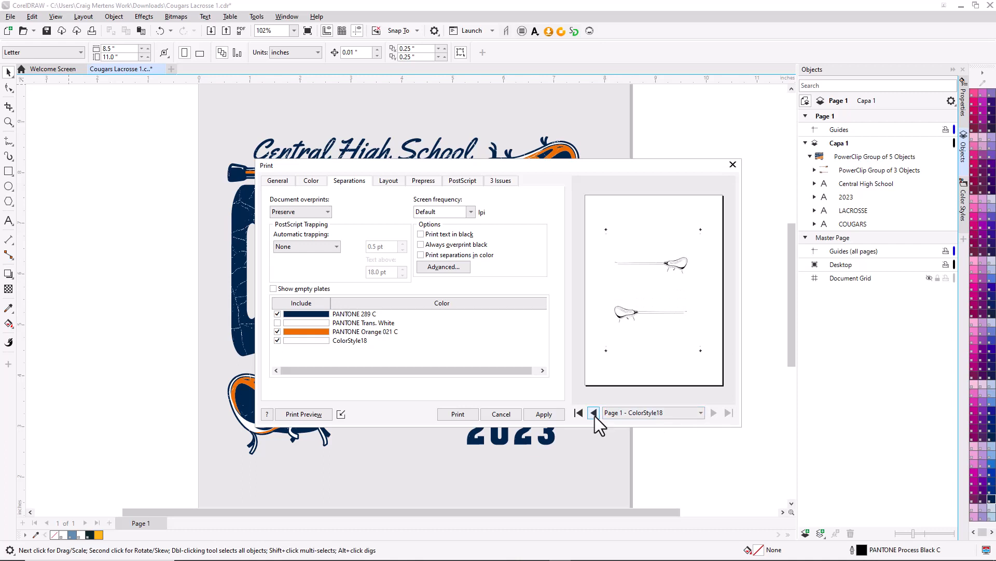
left_click(593, 412)
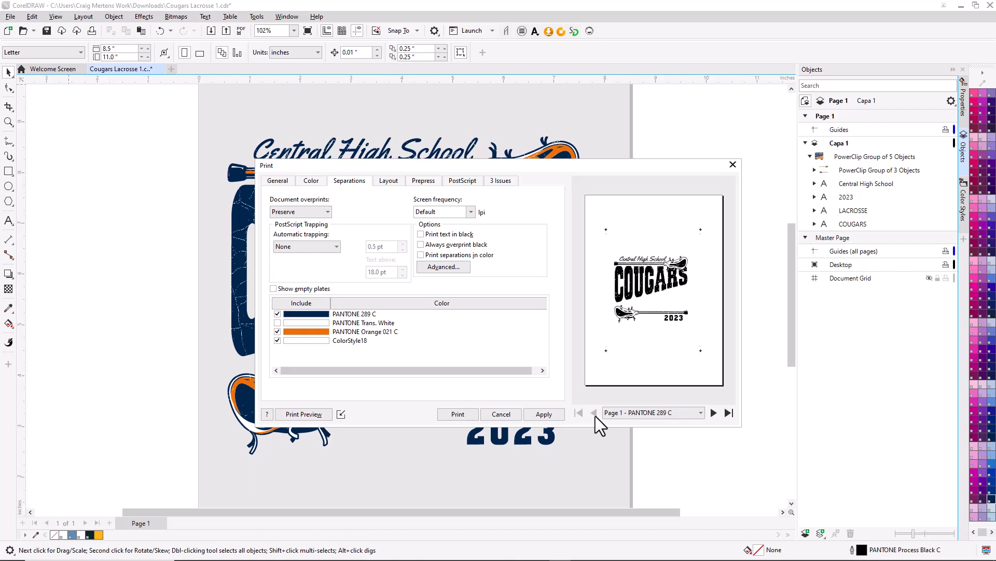
mouse_move(324, 219)
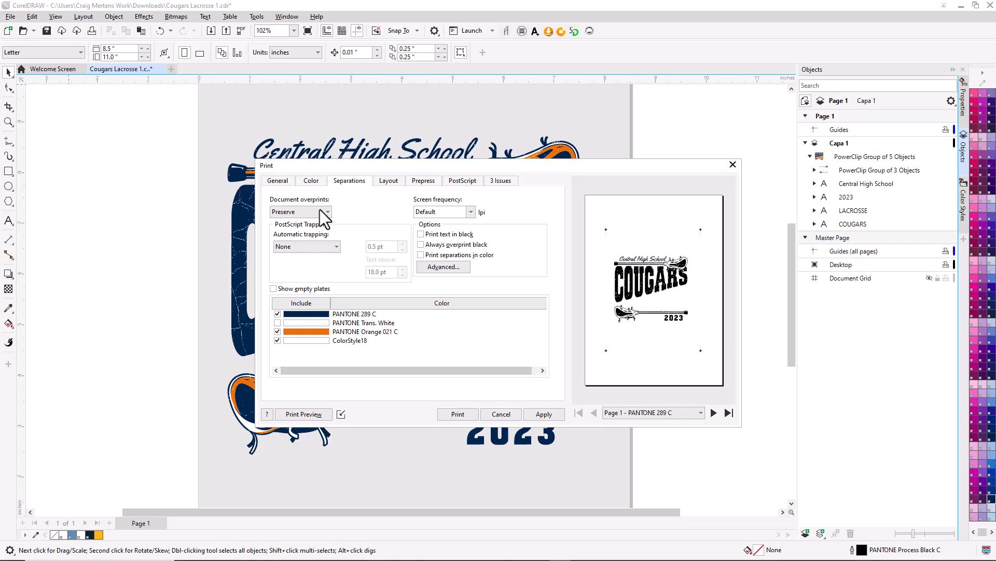
Step: Check the PostScript printer properties showing the custom 13 × 18 inch paper size
left_click(277, 181)
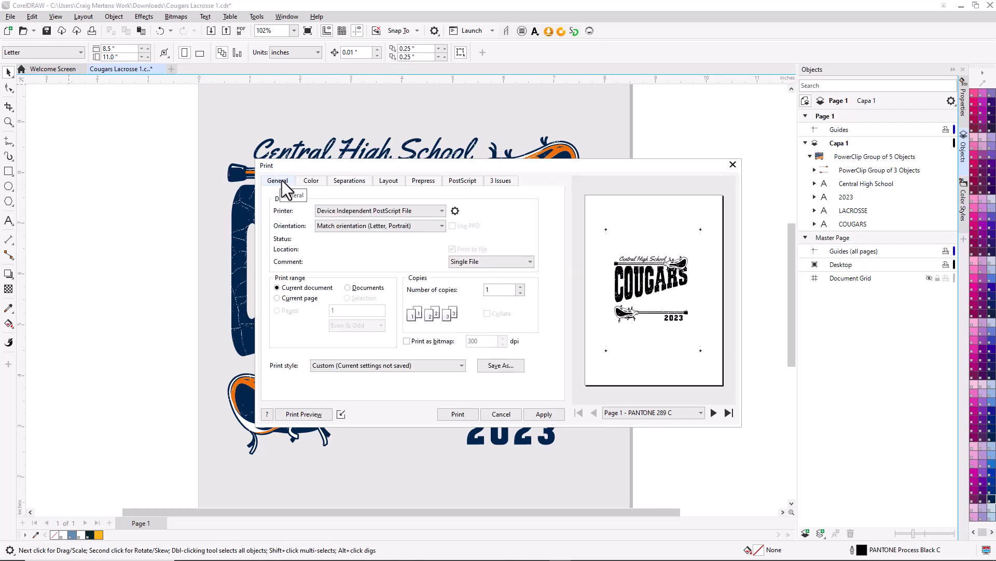
mouse_move(464, 221)
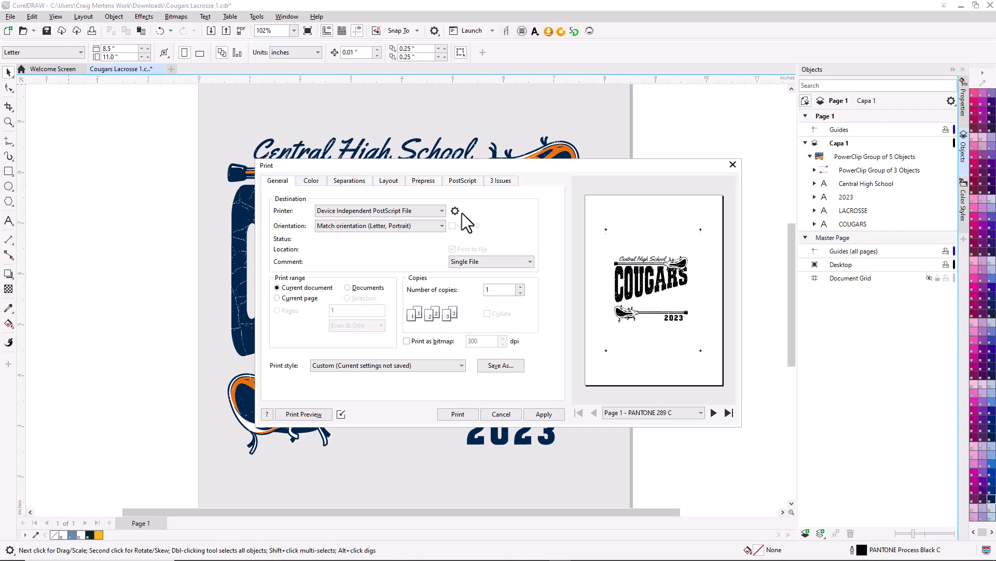
left_click(454, 211)
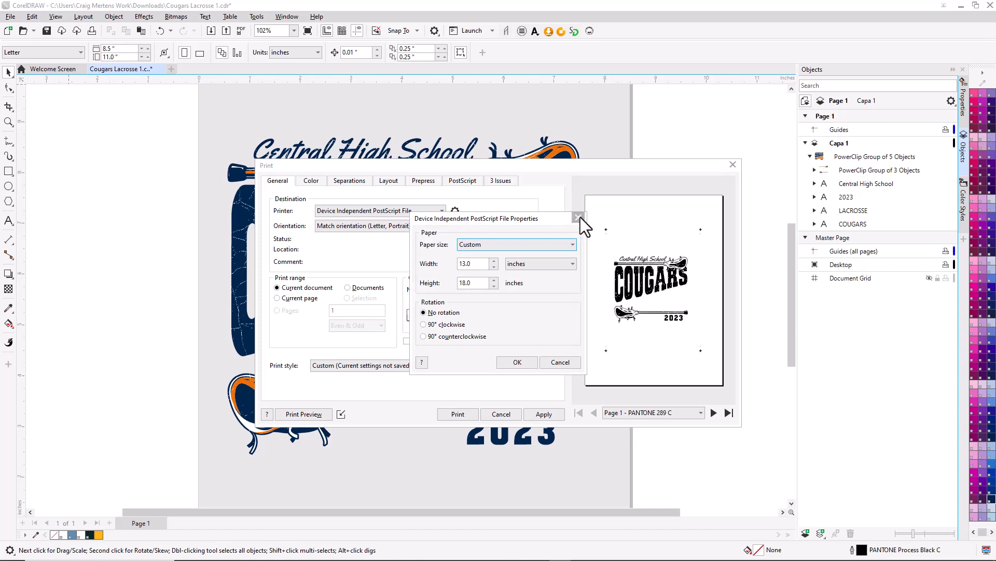
left_click(577, 218)
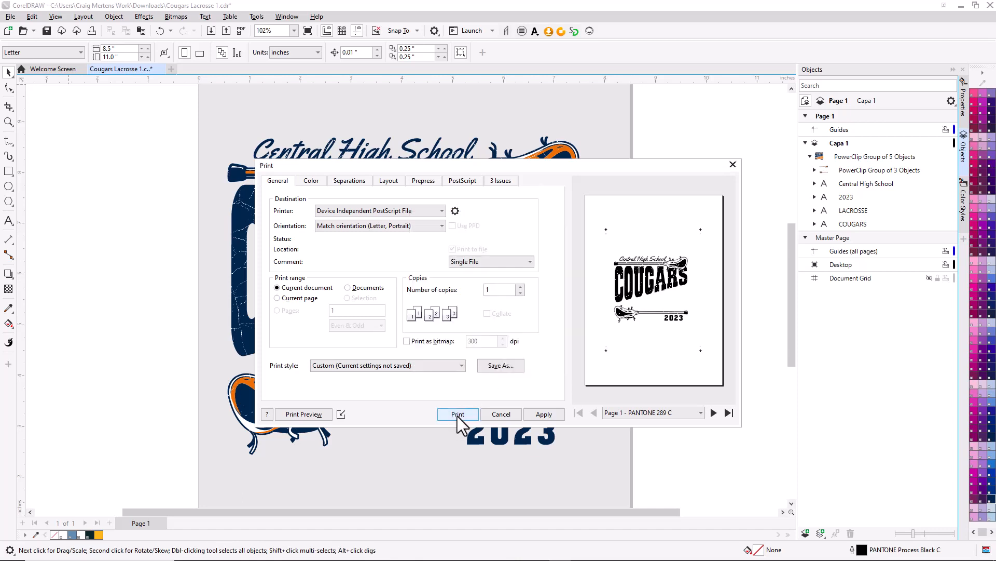